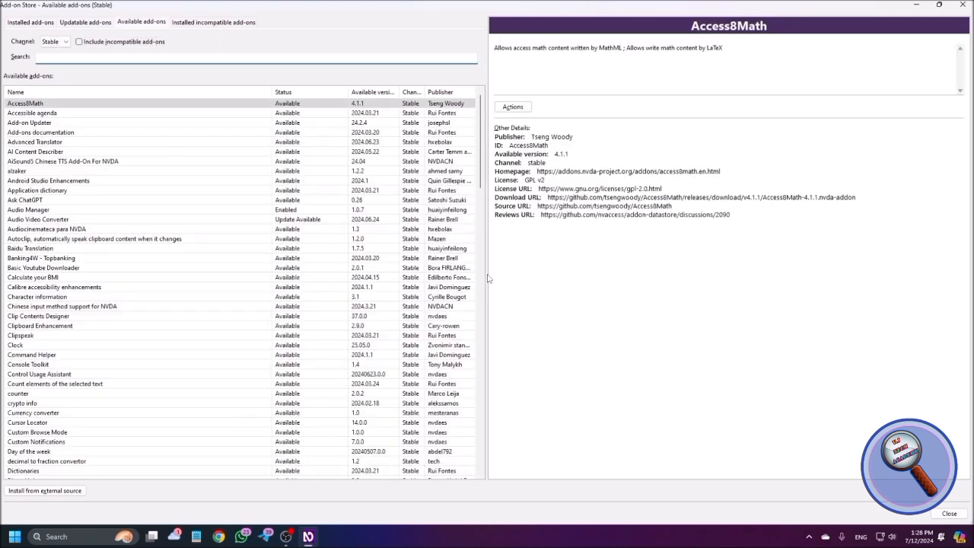
# Search 'ai' and install the AI Content Describer add-on from its Actions menu.
pyautogui.write('ai')
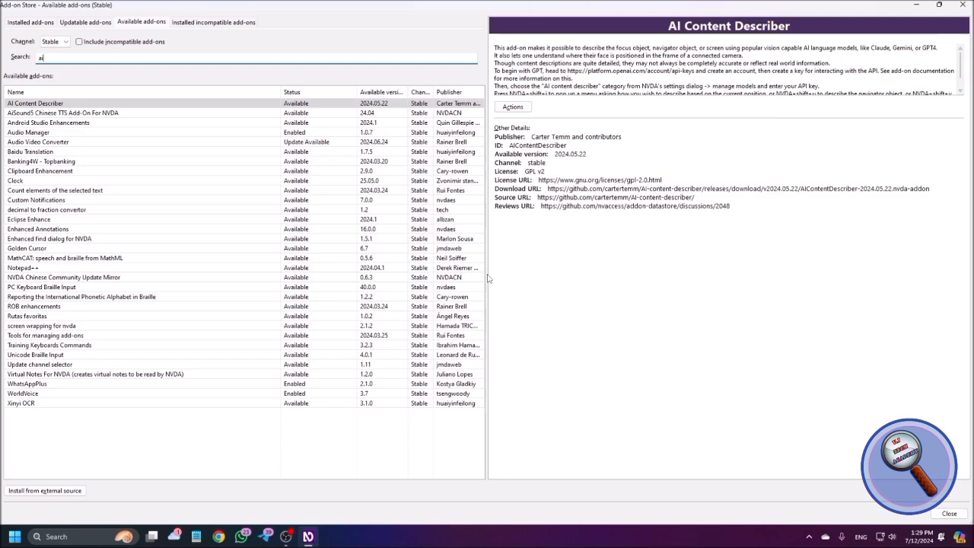
pyautogui.click(34, 103)
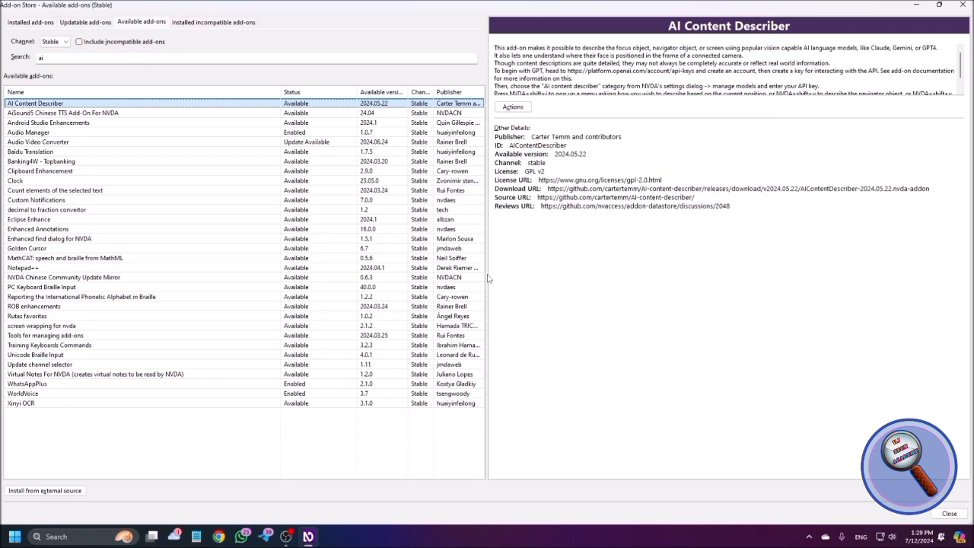
pyautogui.click(512, 107)
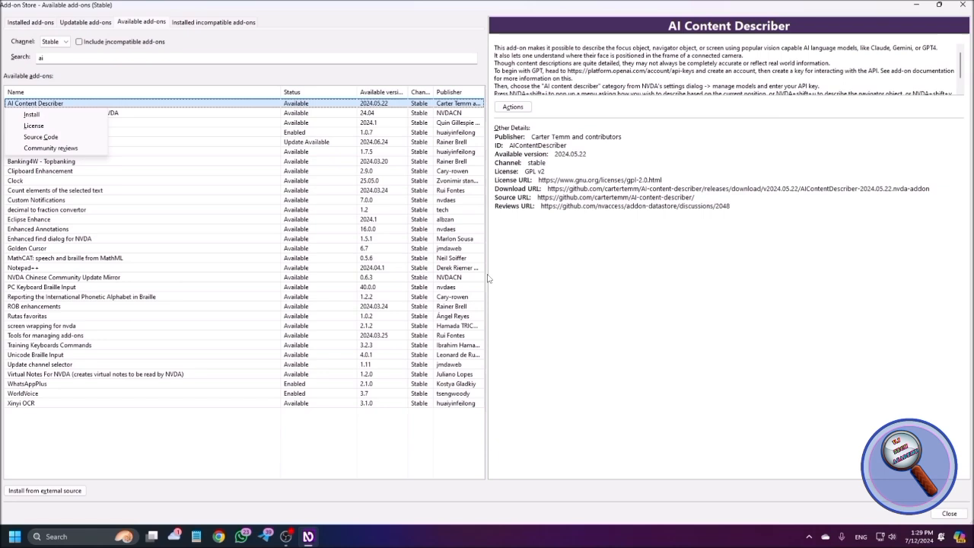
pyautogui.click(31, 114)
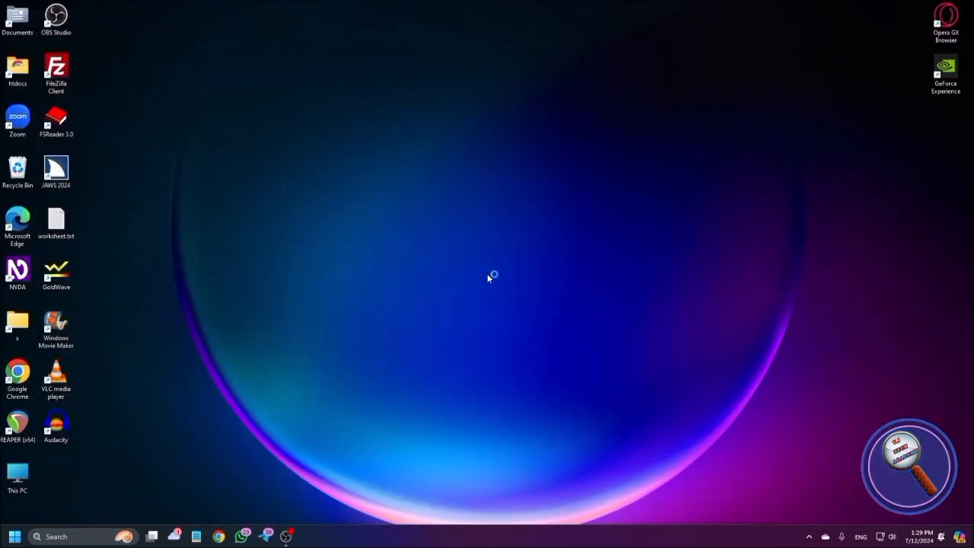
pyautogui.moveTo(488, 278)
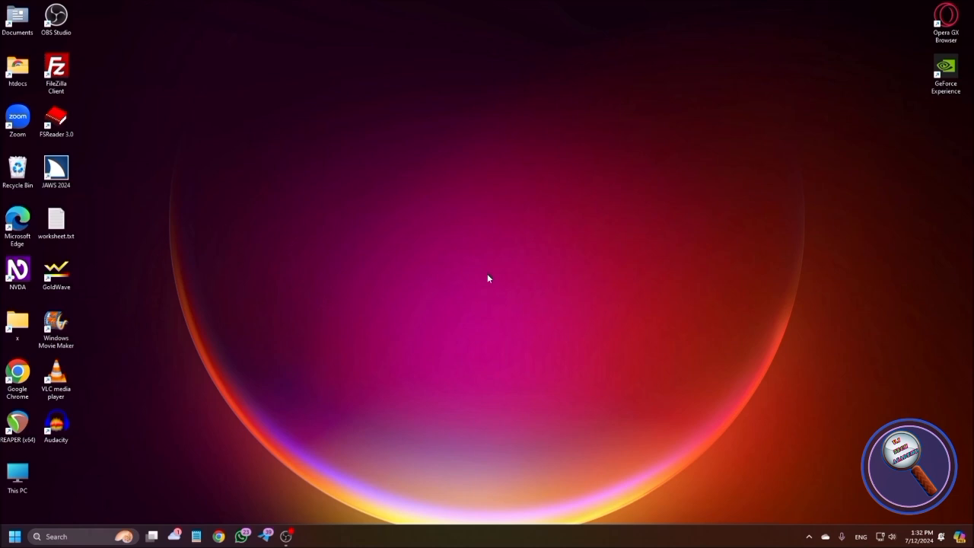
# Launch the Brave browser from the taskbar onto a new tab.
pyautogui.click(56, 19)
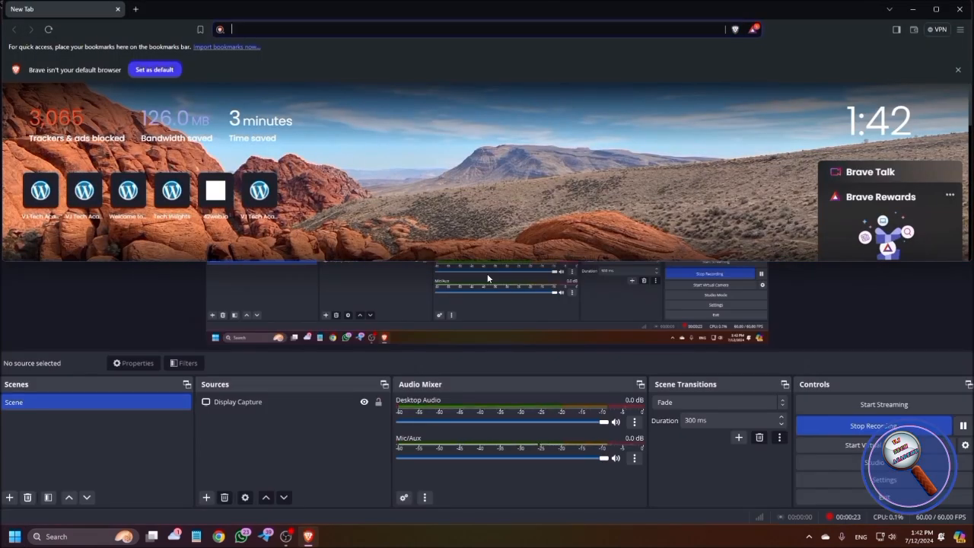
# Navigate to 'aistudio' and choose Get API key in the Google AI Studio welcome dialog.
pyautogui.write('aistudio.google.com/app/prompts/new_chat')
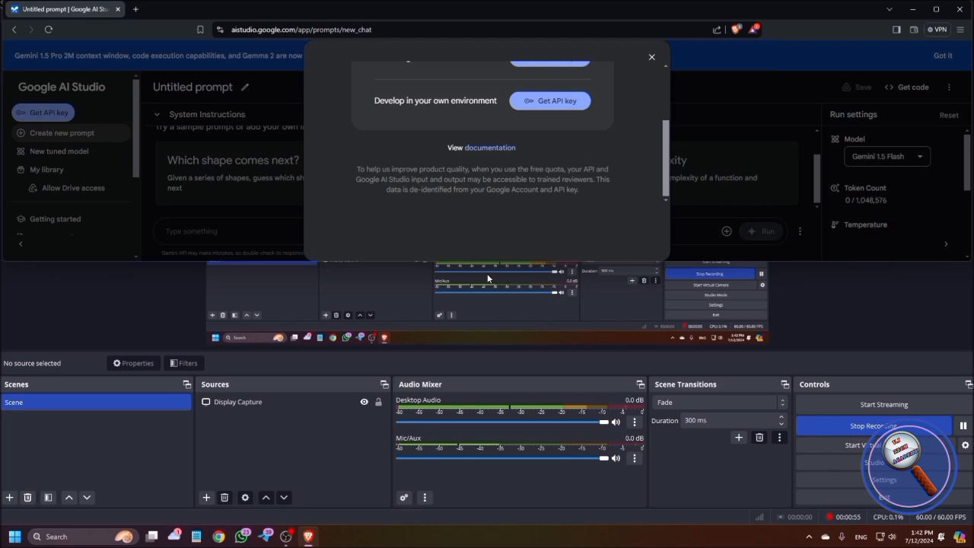
pyautogui.click(550, 100)
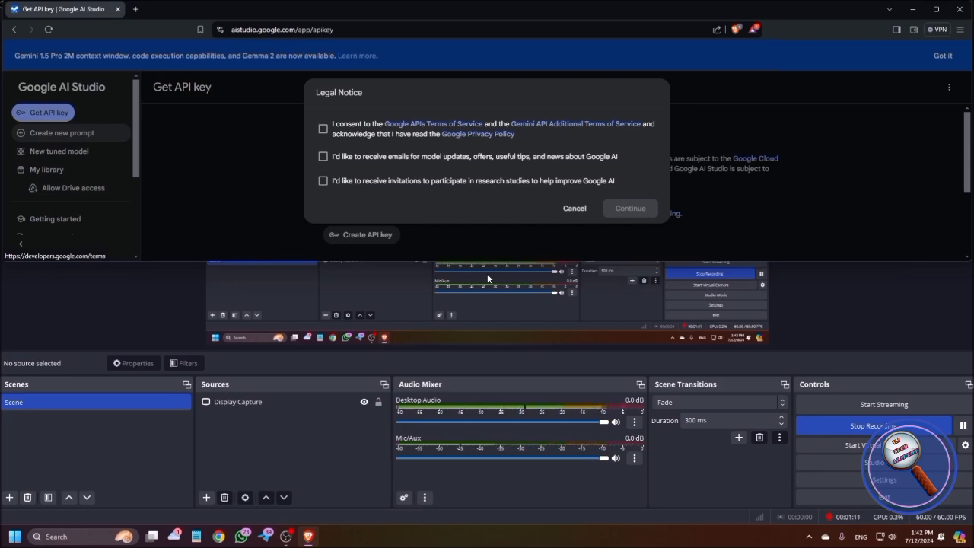
# Consent to the Gemini API legal notice, continue, and dismiss the announcement banner.
pyautogui.click(323, 128)
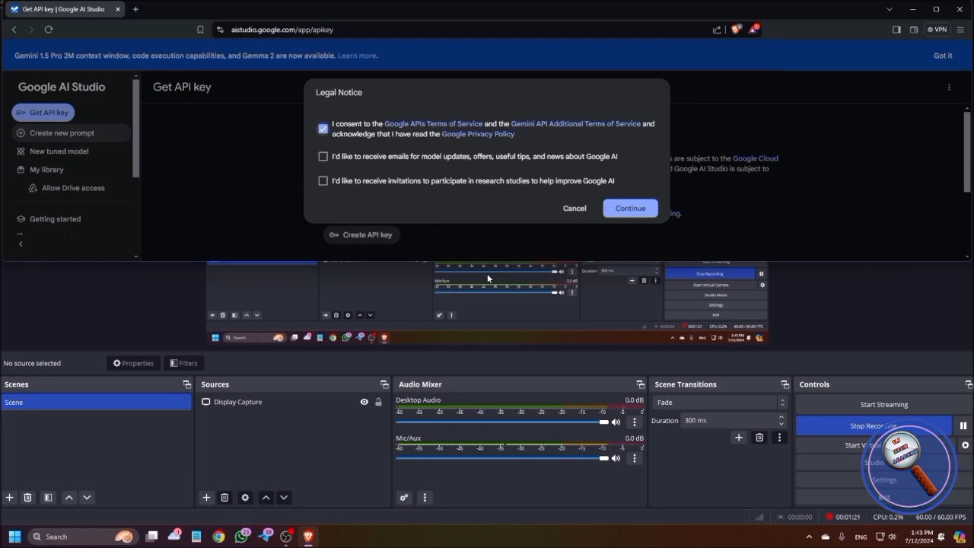
pyautogui.click(630, 208)
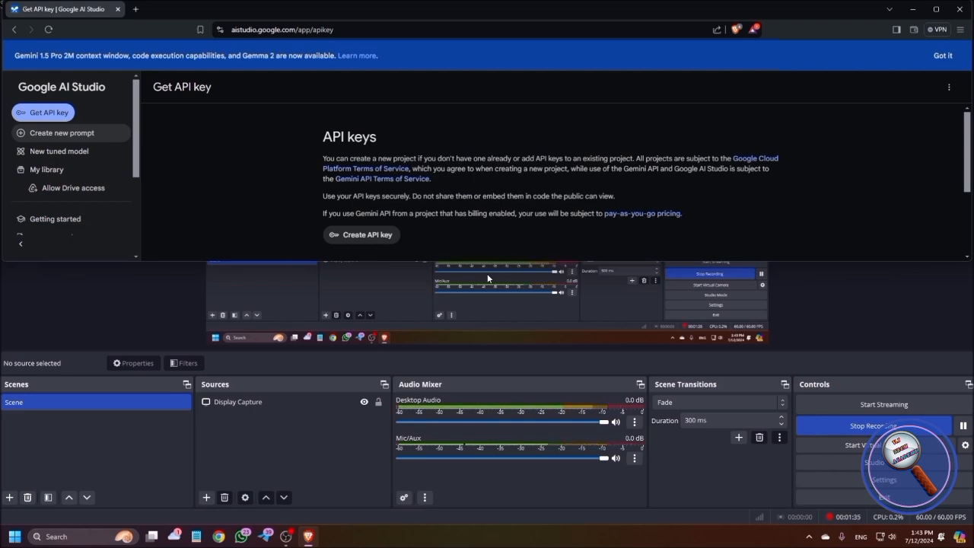
pyautogui.click(942, 55)
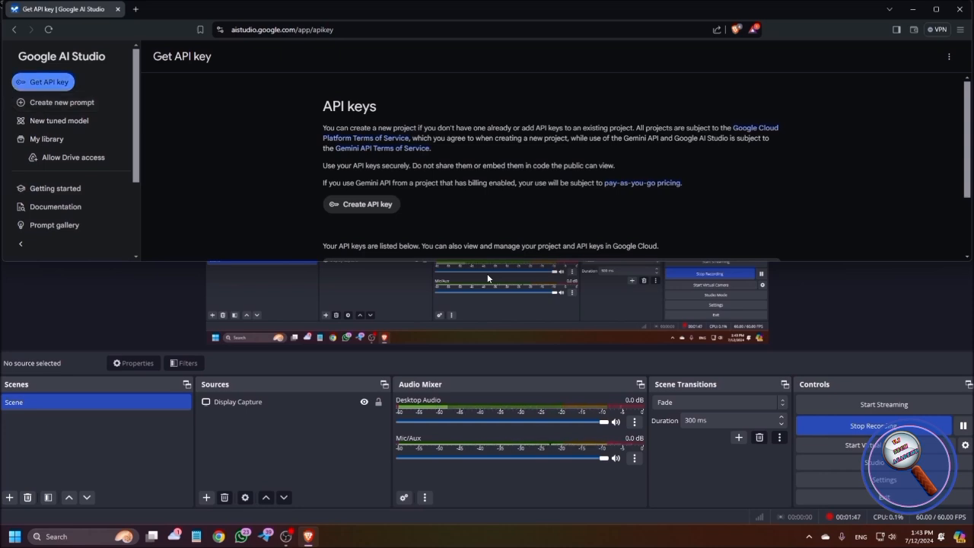
# Start a new API key, acknowledge the safety reminder, and create it in a new project.
pyautogui.scroll(-3)
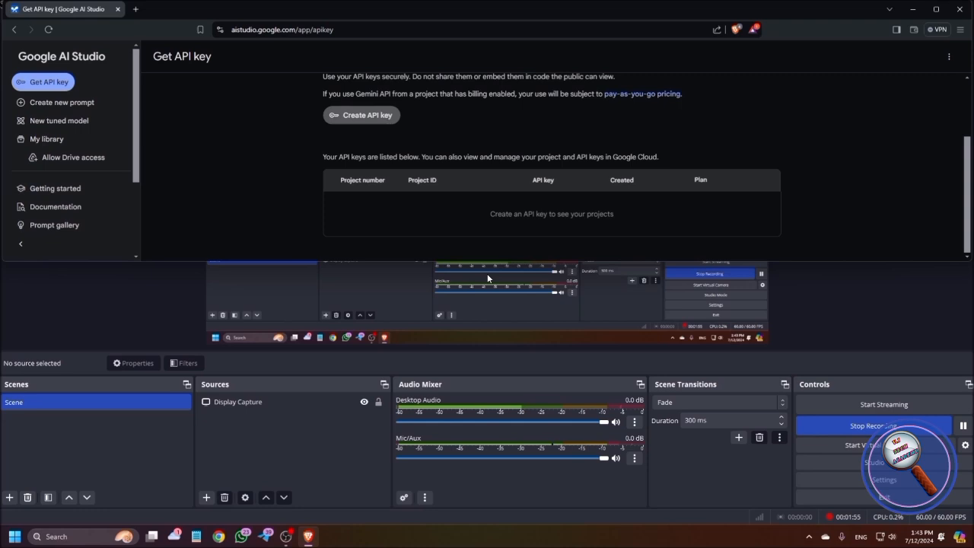
pyautogui.click(360, 115)
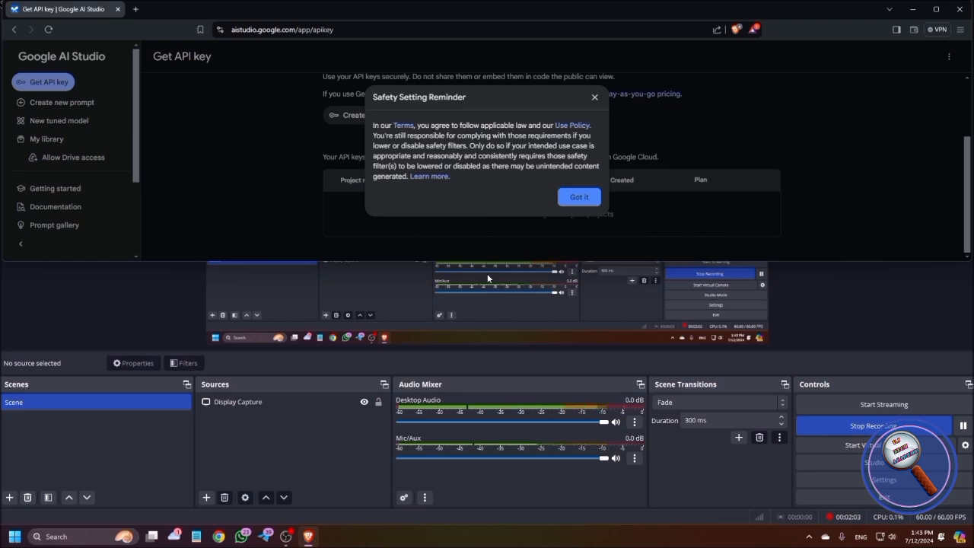
pyautogui.click(578, 196)
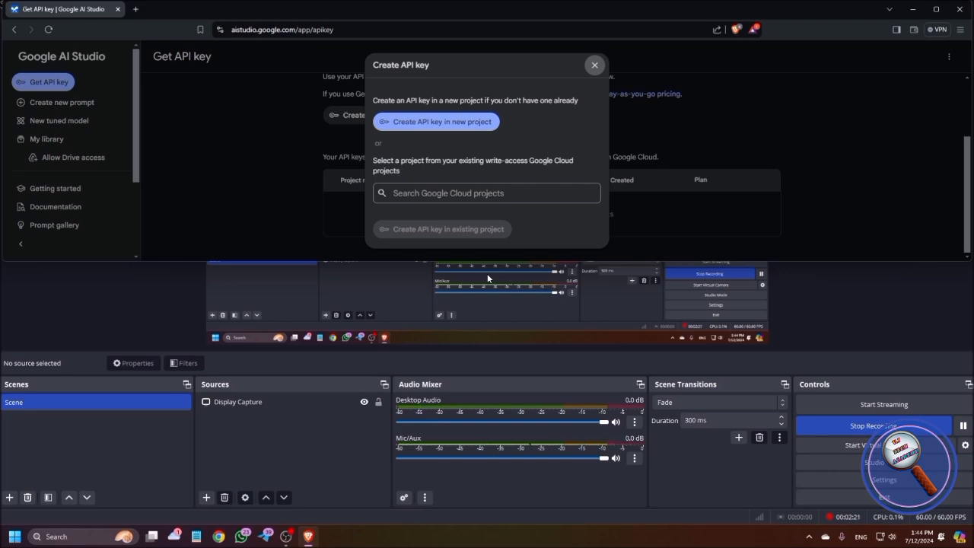
pyautogui.click(435, 121)
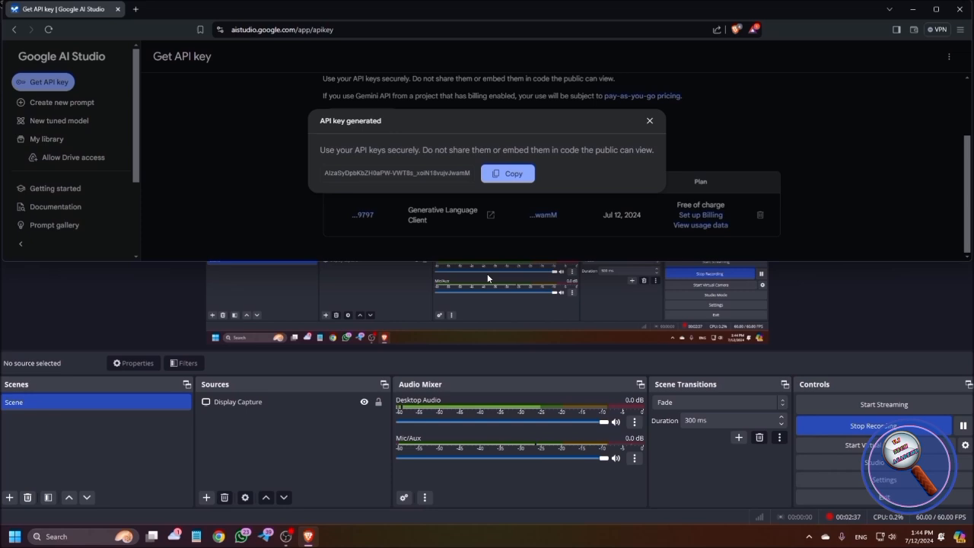
# Copy the generated API key, then go to NVDA Preferences to reach its settings.
pyautogui.click(507, 173)
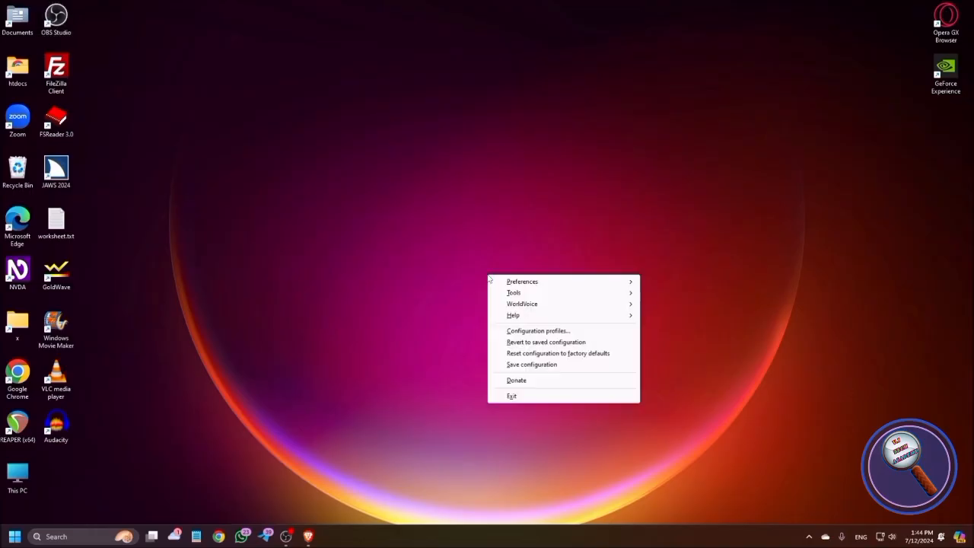
pyautogui.click(522, 281)
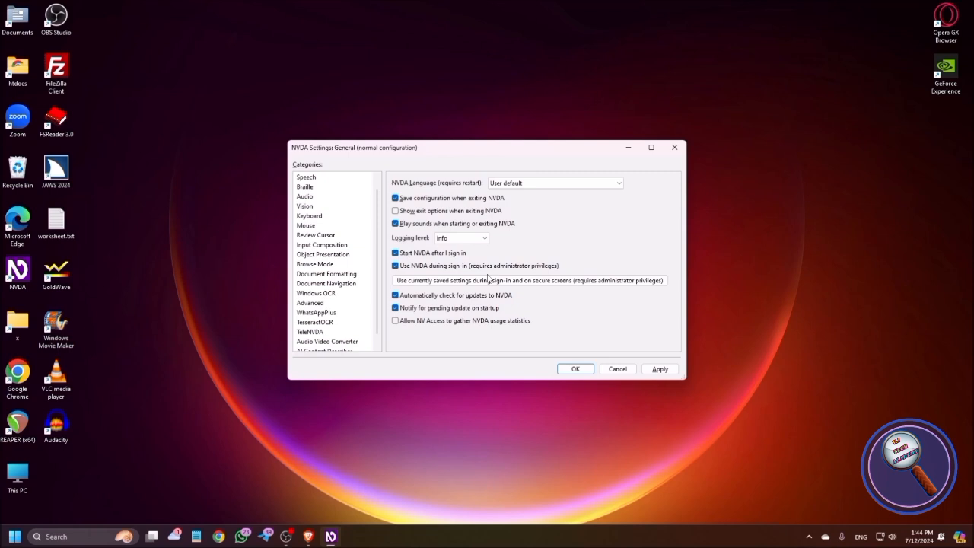
# Select the AI Content Describer category and bring up its Manage models configuration.
pyautogui.click(326, 341)
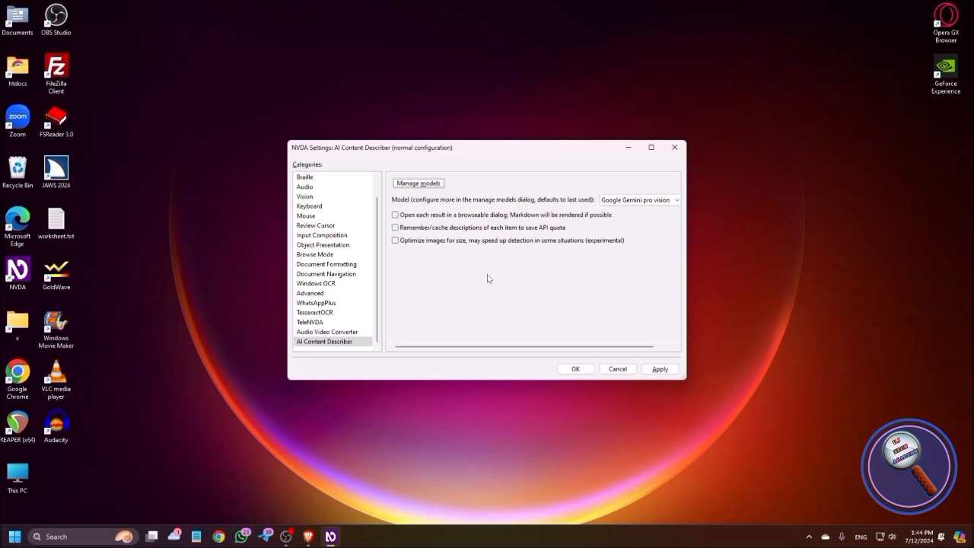
pyautogui.click(418, 183)
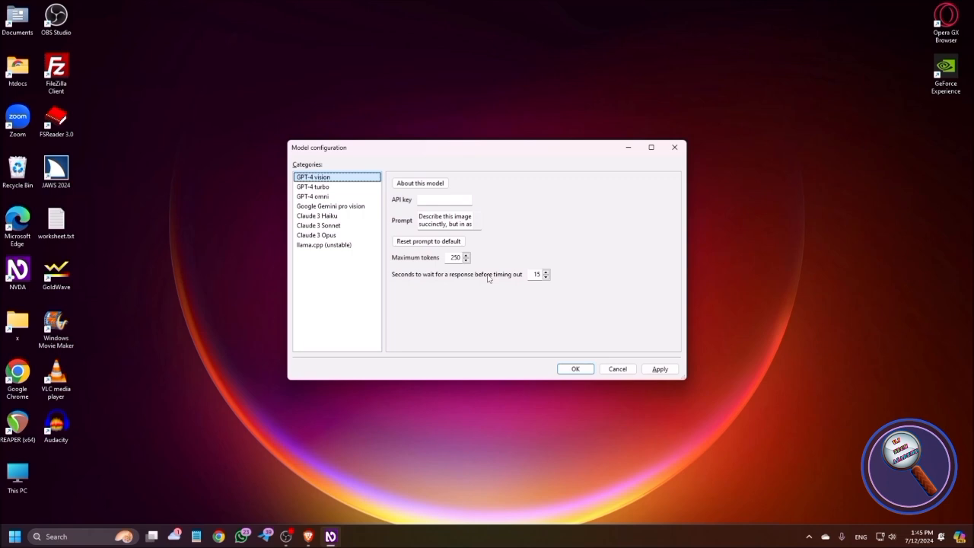
# Select Google Gemini pro vision from the model list to show its API key and token settings.
pyautogui.click(313, 187)
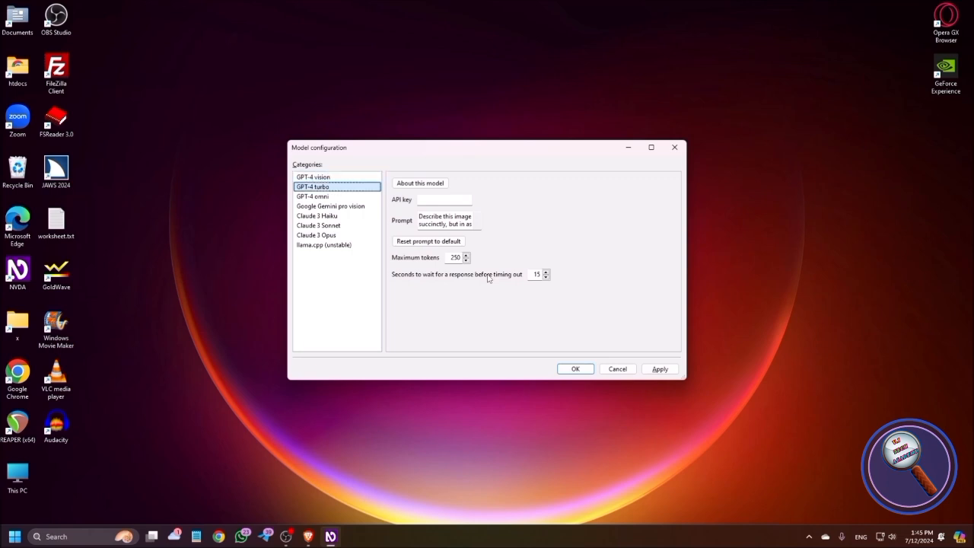
pyautogui.click(330, 205)
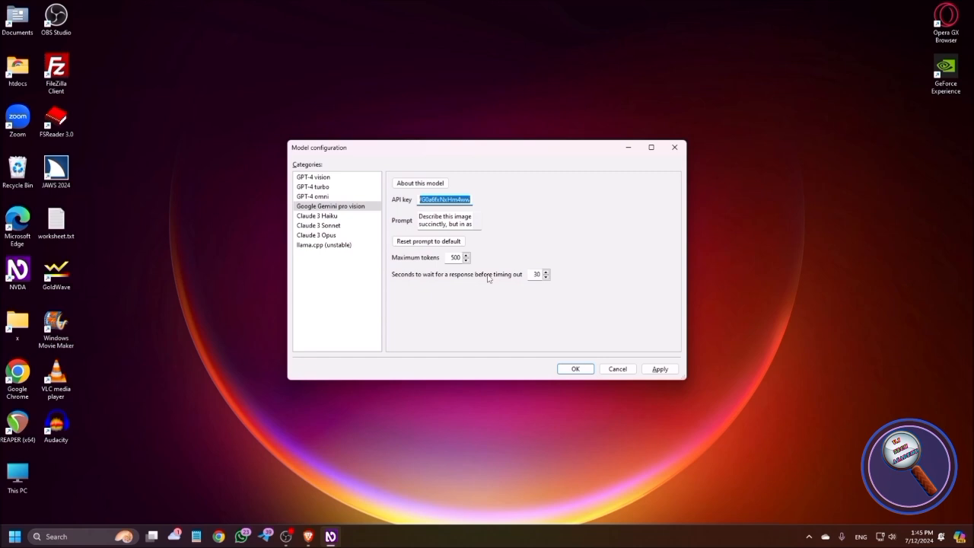
# Clear the API key field and paste the copied Gemini API key.
pyautogui.press('Delete')
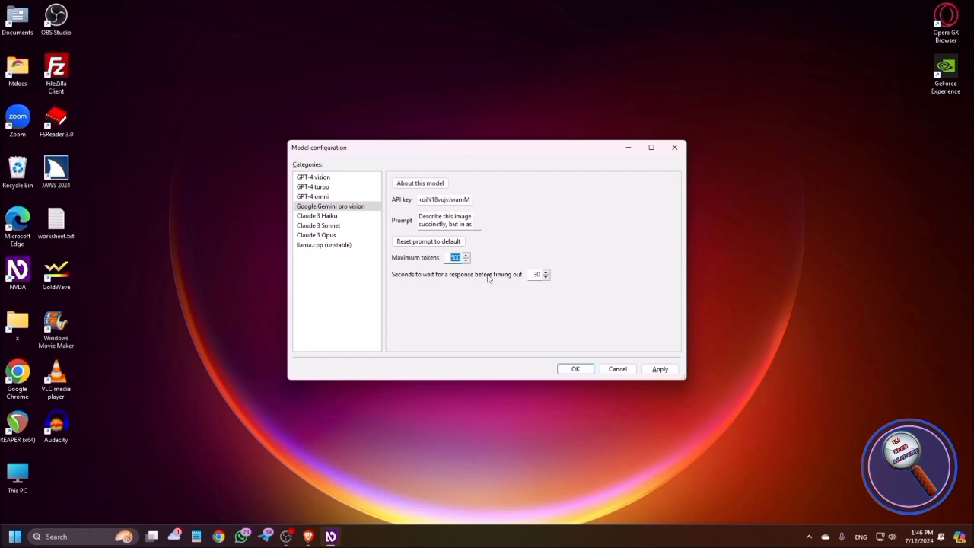
# Confirm the Gemini model configuration with OK, returning to AI Content Describer settings.
pyautogui.click(536, 274)
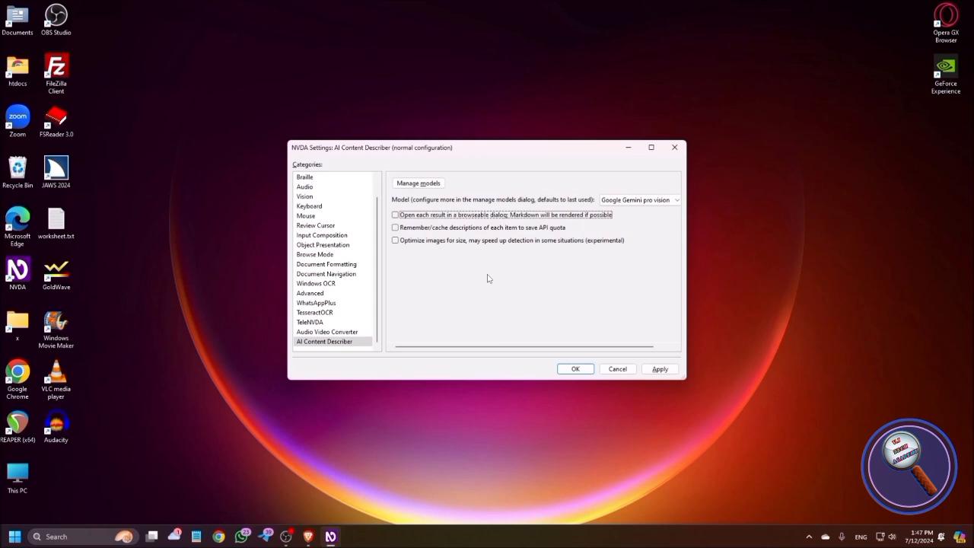
# Enable 'Open each result in a browseable dialog' and confirm the settings with OK.
pyautogui.click(394, 215)
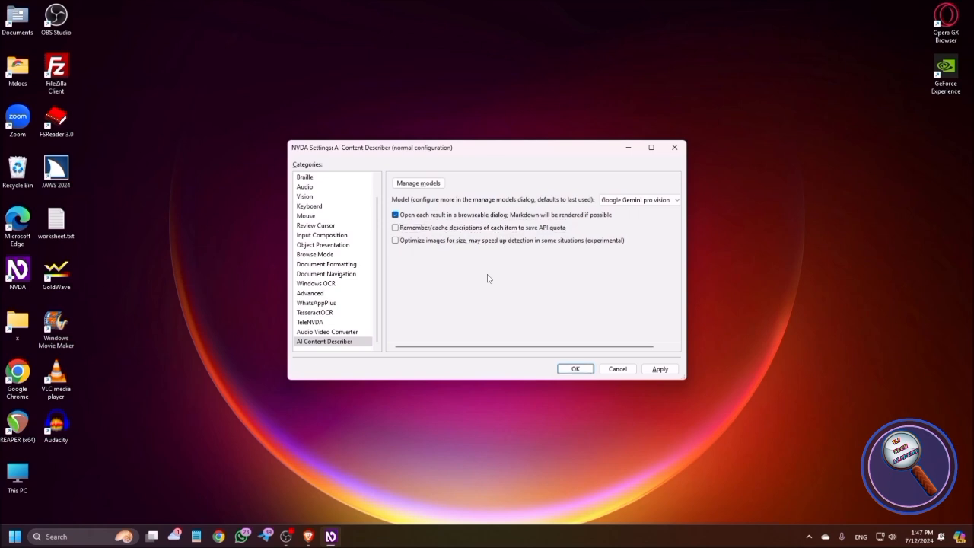
pyautogui.click(576, 368)
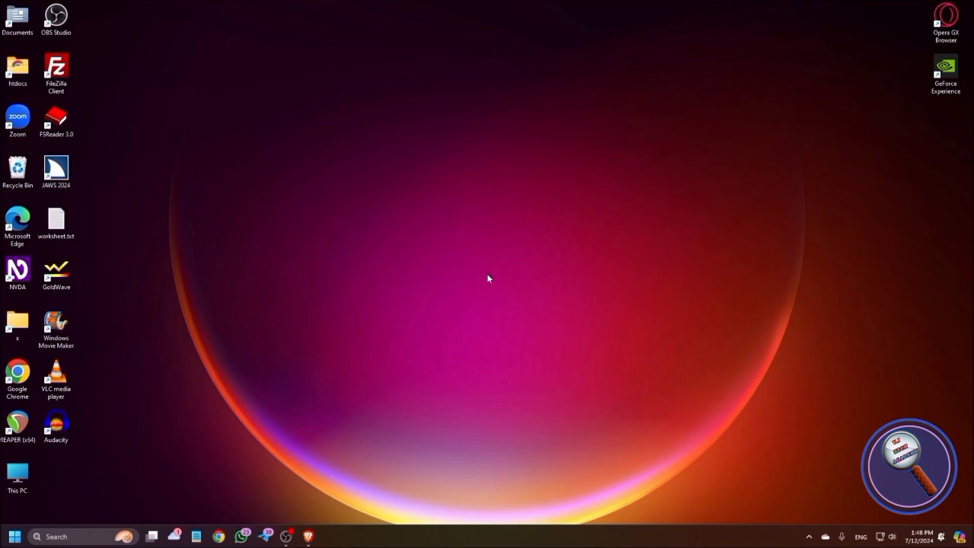
pyautogui.click(55, 19)
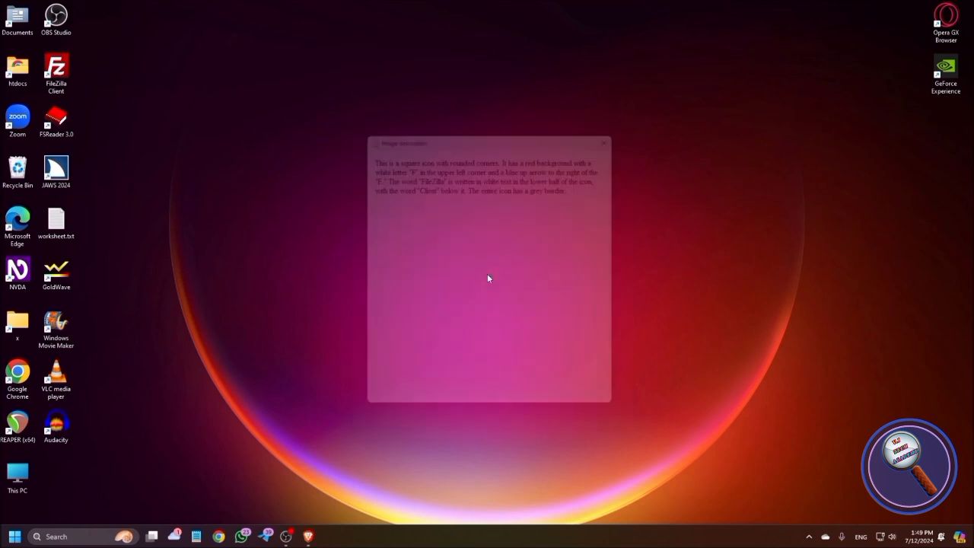
pyautogui.click(604, 143)
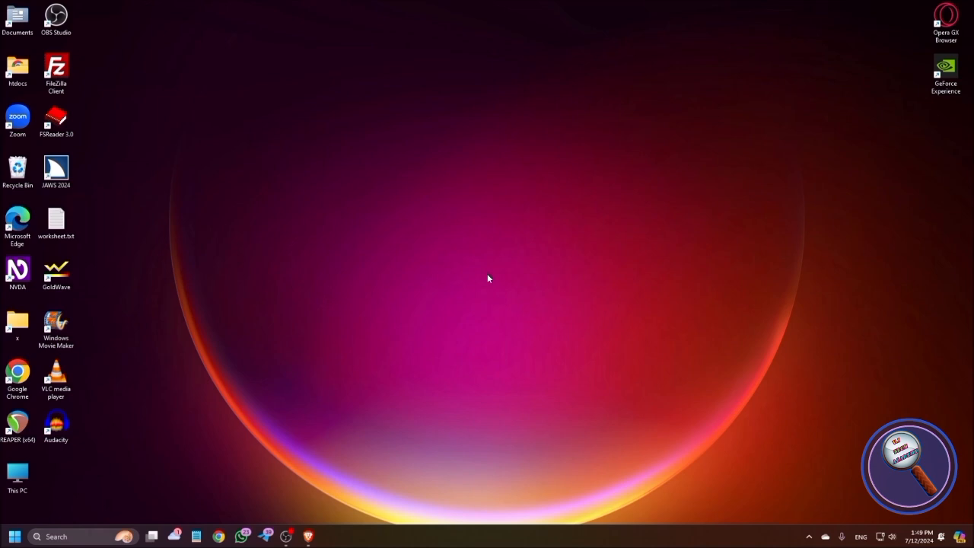
pyautogui.rightClick(488, 279)
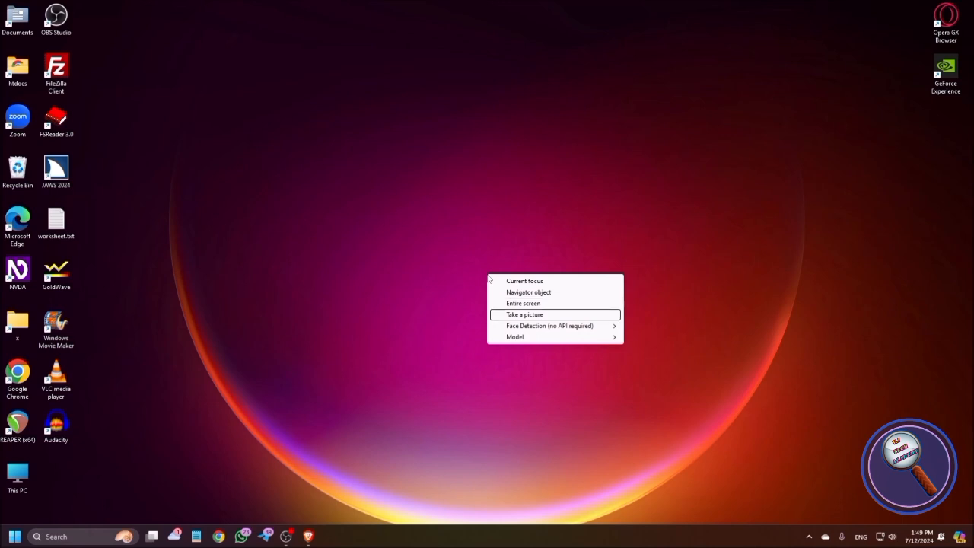
pyautogui.moveTo(549, 325)
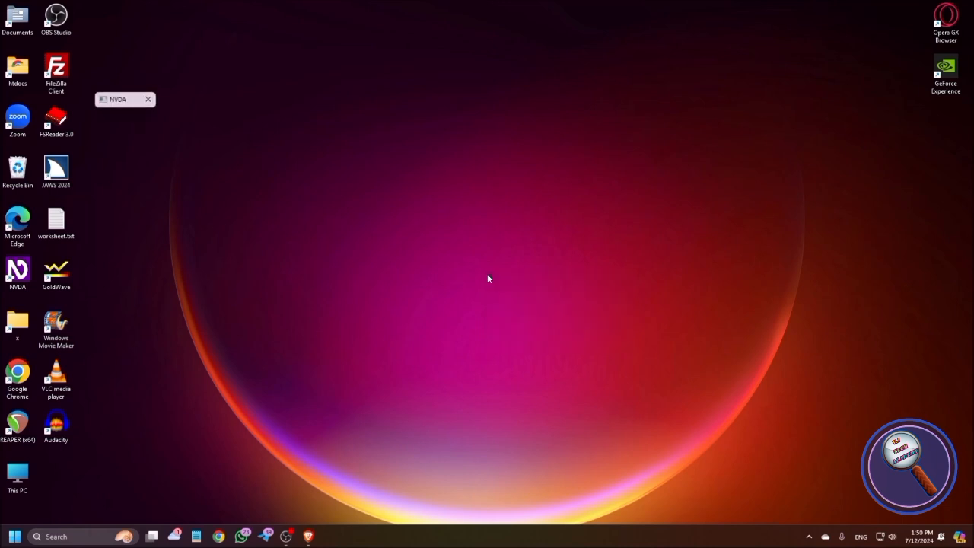
# Select blind2.jpg in Downloads and dismiss its generated AI description.
pyautogui.click(148, 99)
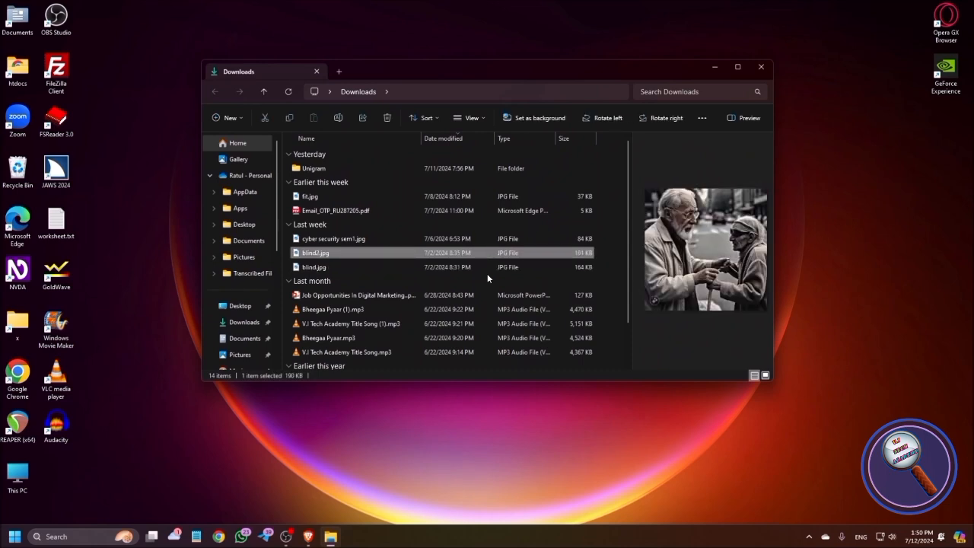
pyautogui.moveTo(315, 251)
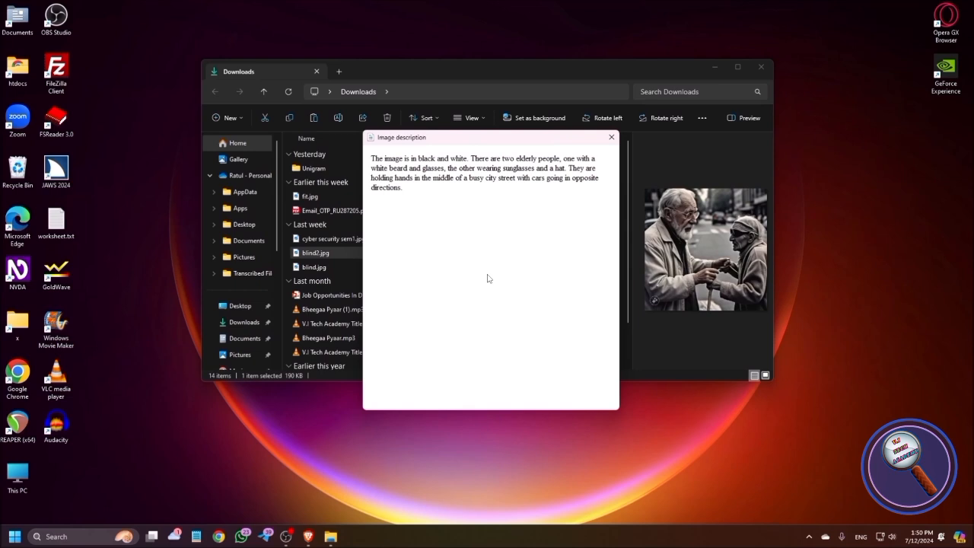
pyautogui.click(611, 137)
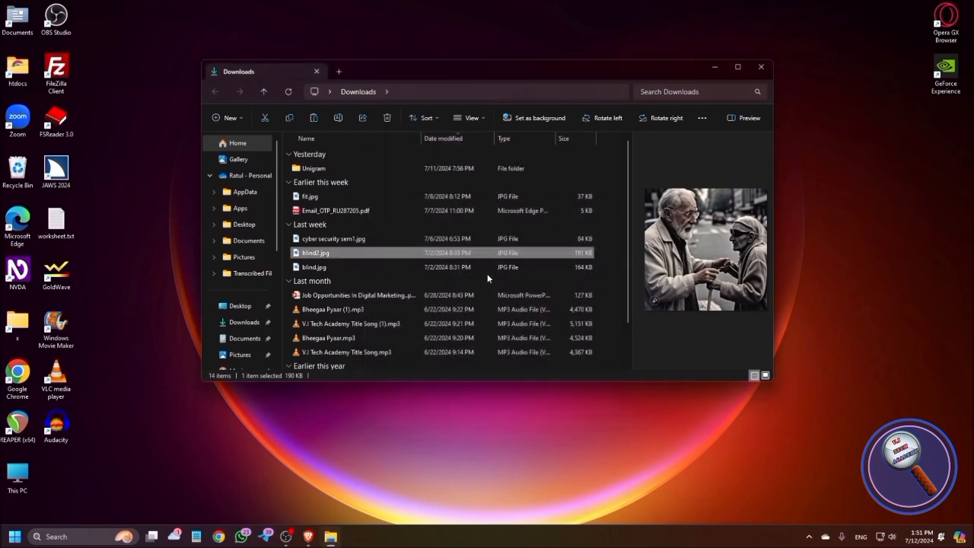